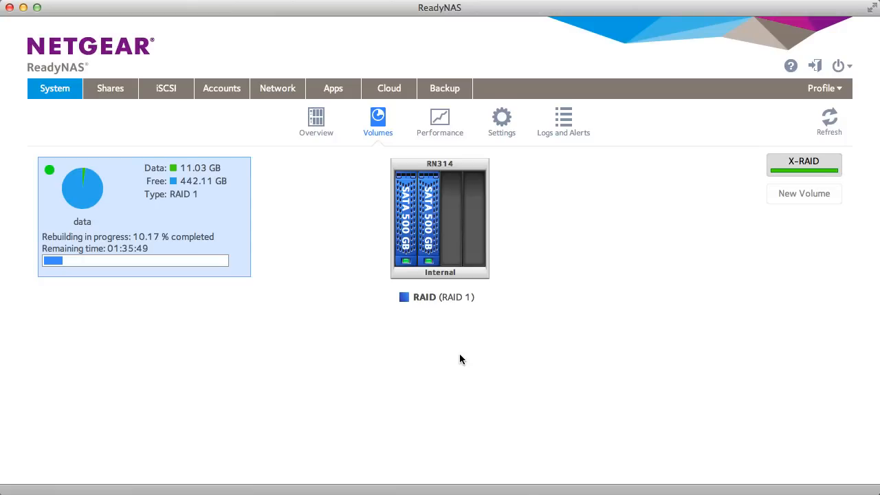
mouse_move(472, 338)
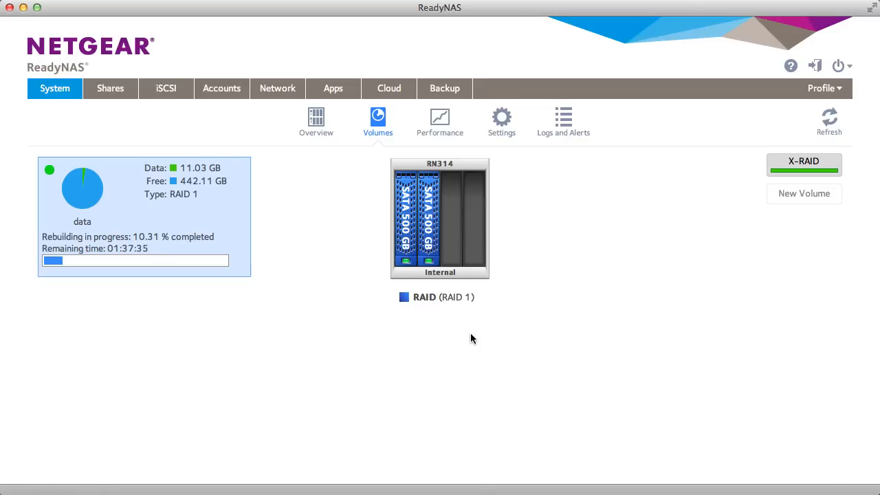
mouse_move(810, 171)
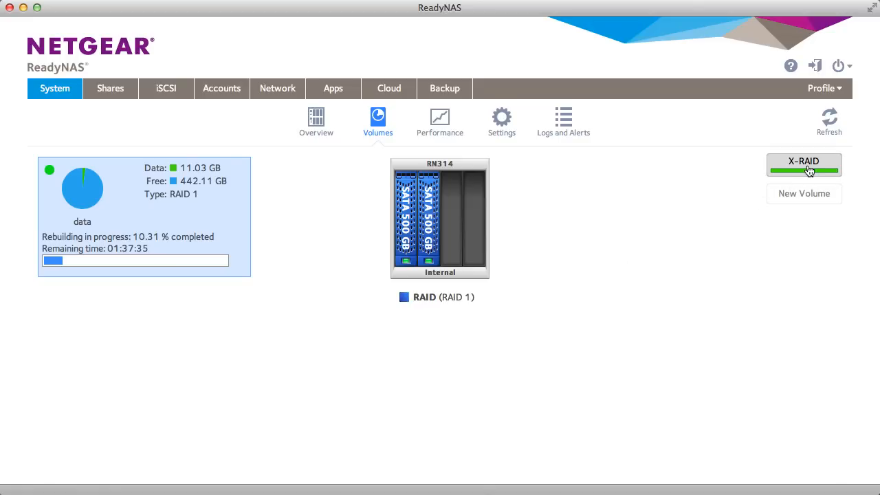
Disable X-RAID and confirm the switch to Flex-RAID mode
click(803, 165)
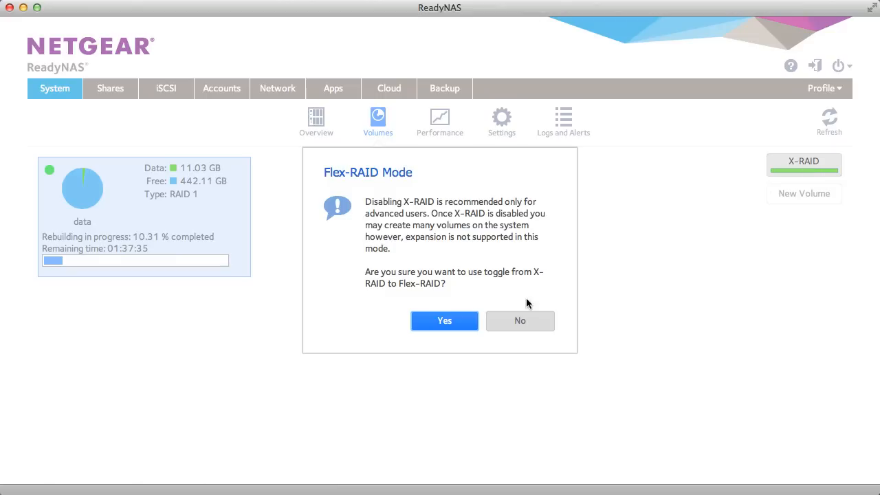
click(520, 320)
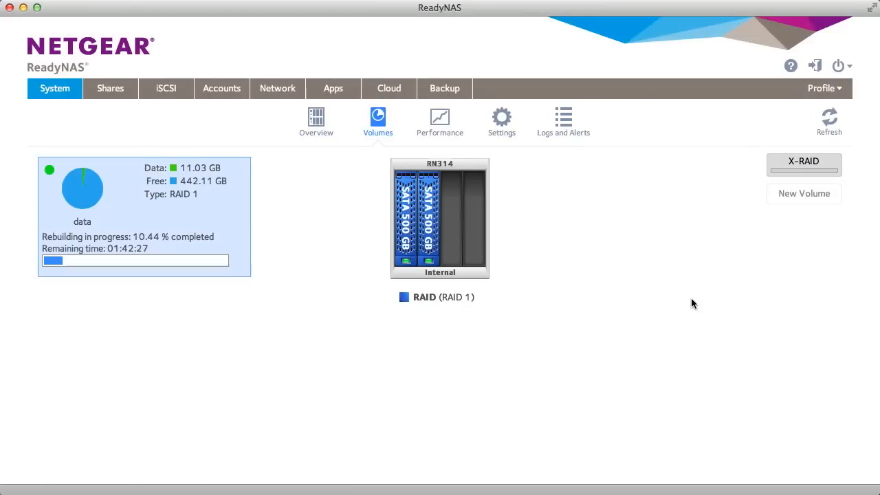
mouse_move(754, 257)
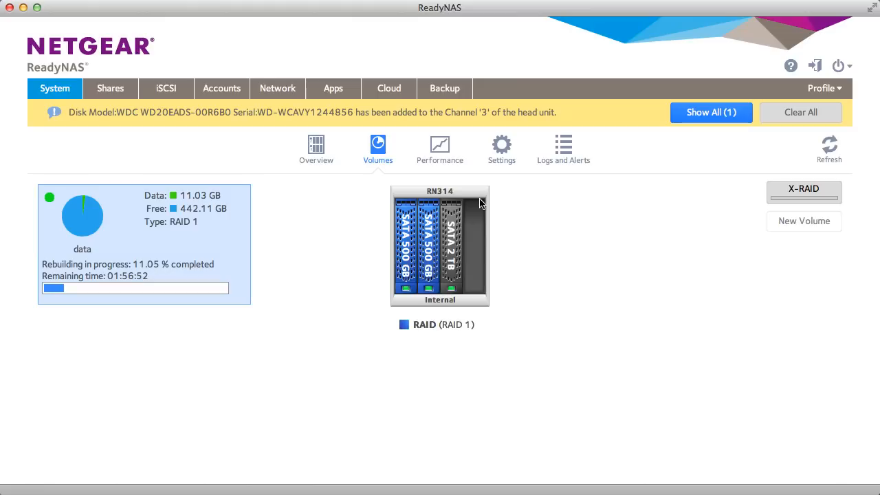
mouse_move(523, 131)
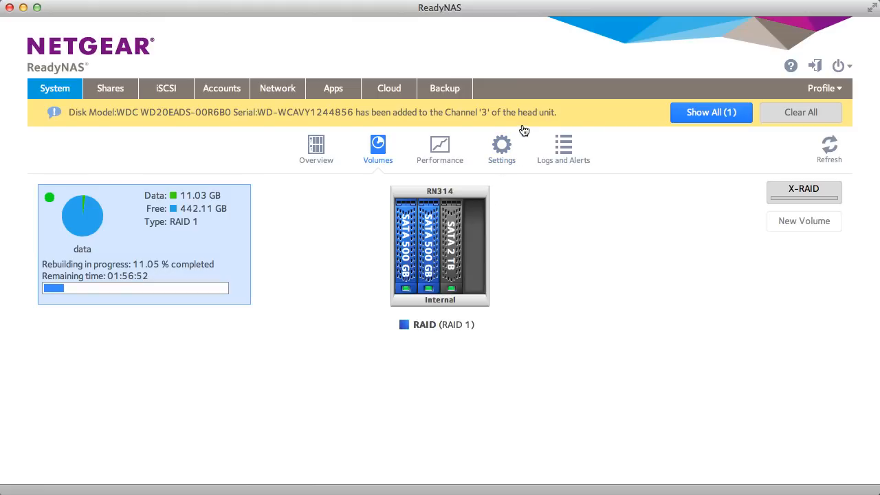
mouse_move(458, 246)
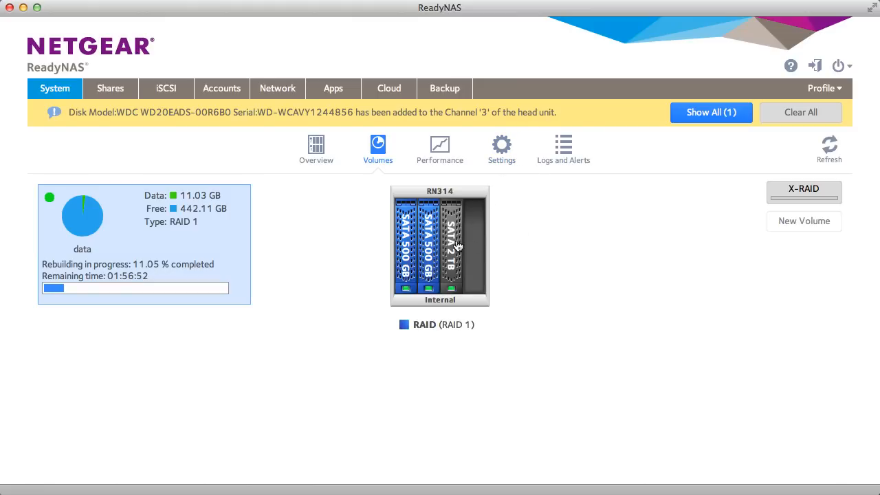
Create a new volume named volume2 with RAID 1 protection level
click(803, 219)
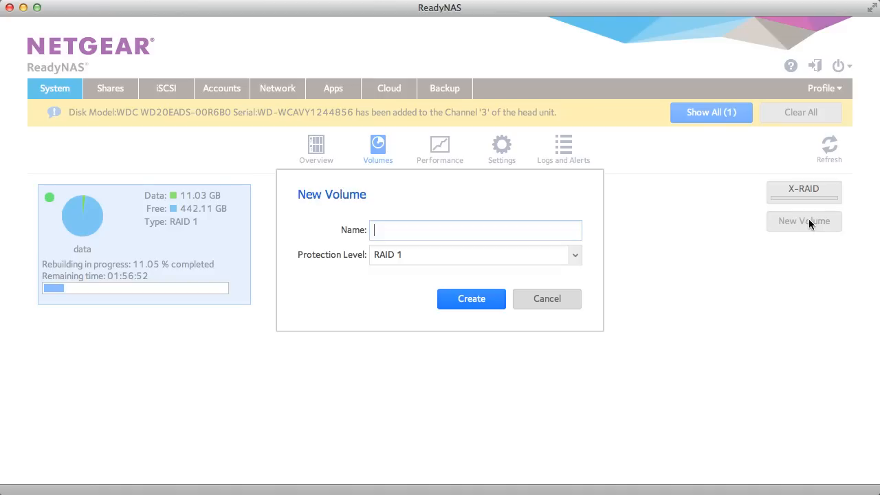
text(volume2)
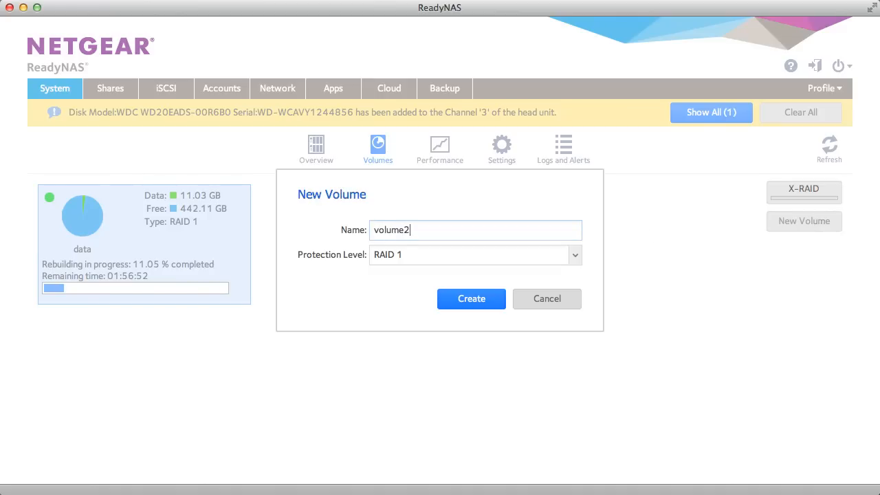
click(574, 254)
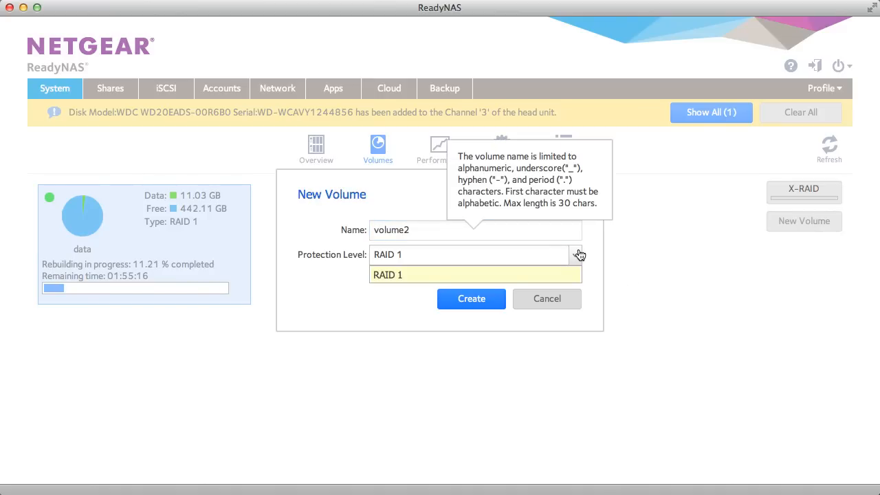
click(470, 299)
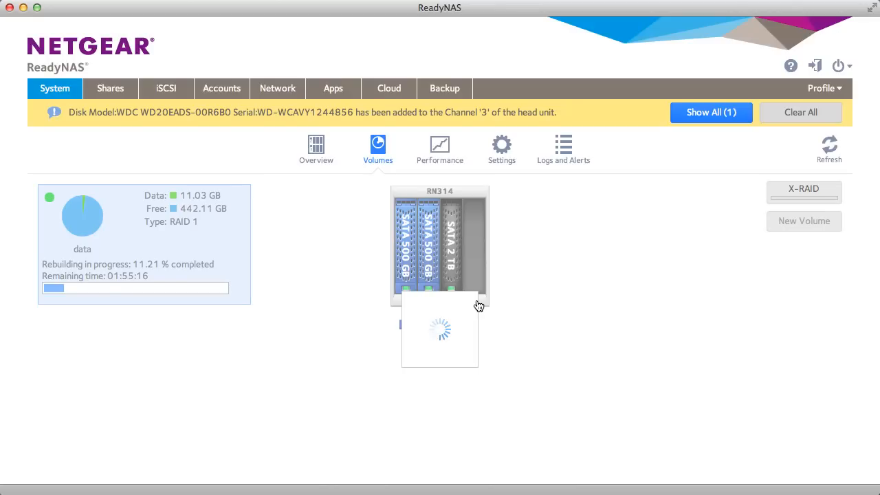
mouse_move(516, 250)
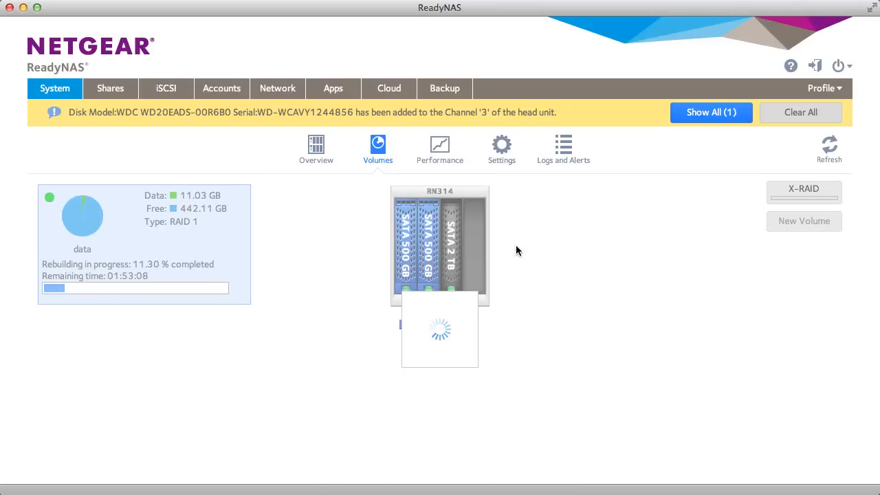